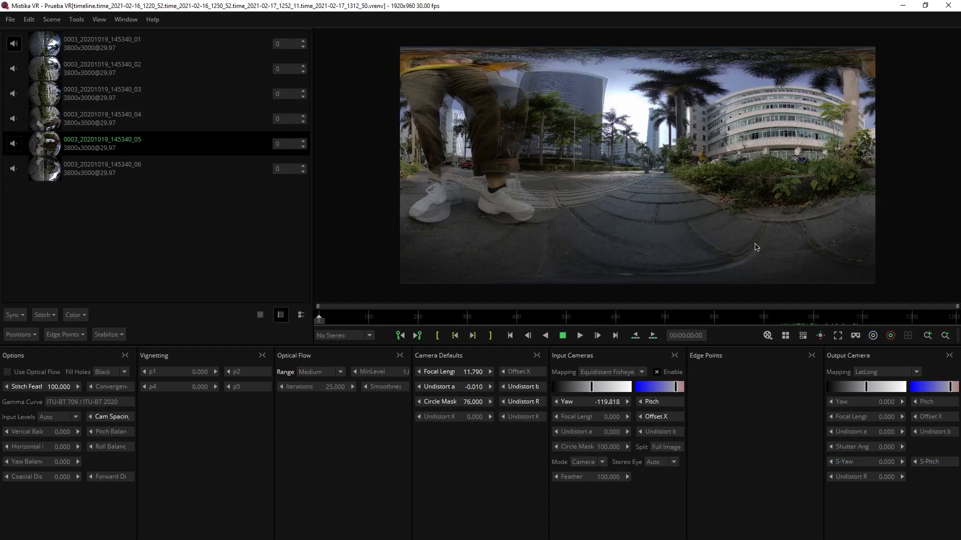
mouse_move(788, 270)
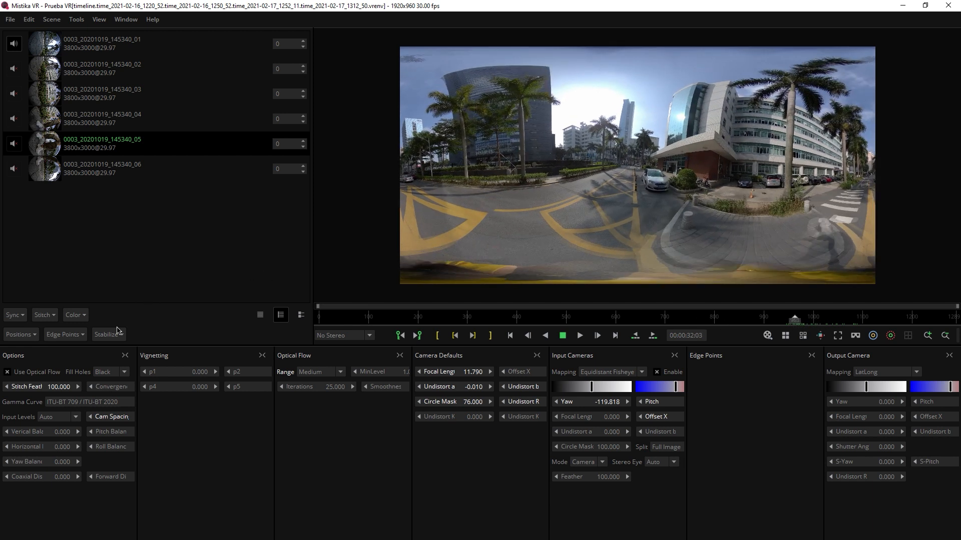
Stabilize the stitched clip from camera metadata, giving a shutter angle near 308.5.
left_click(108, 334)
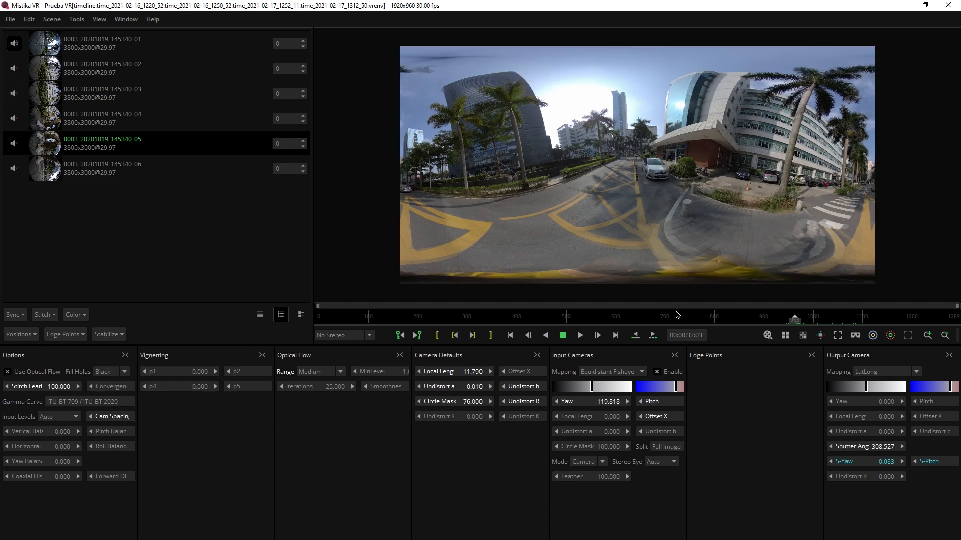
left_click(42, 367)
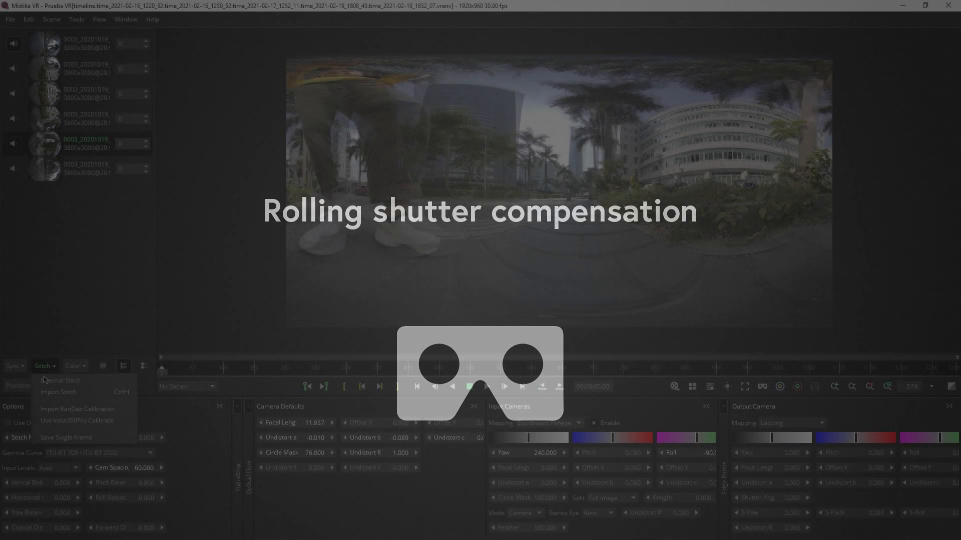
Set the Output Camera Shutter Angle to 308 on a later frame for rolling shutter compensation.
left_click(16, 386)
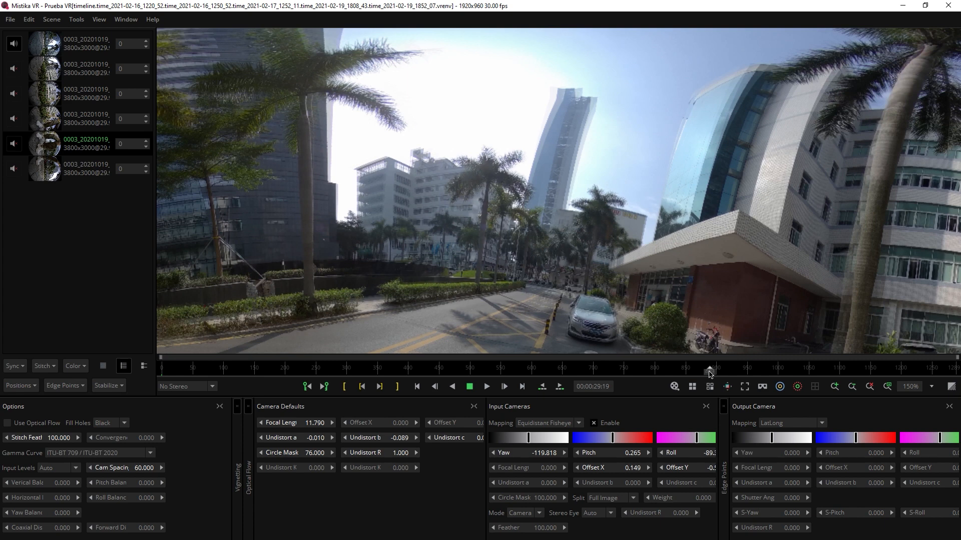
left_click_drag(709, 369, 729, 369)
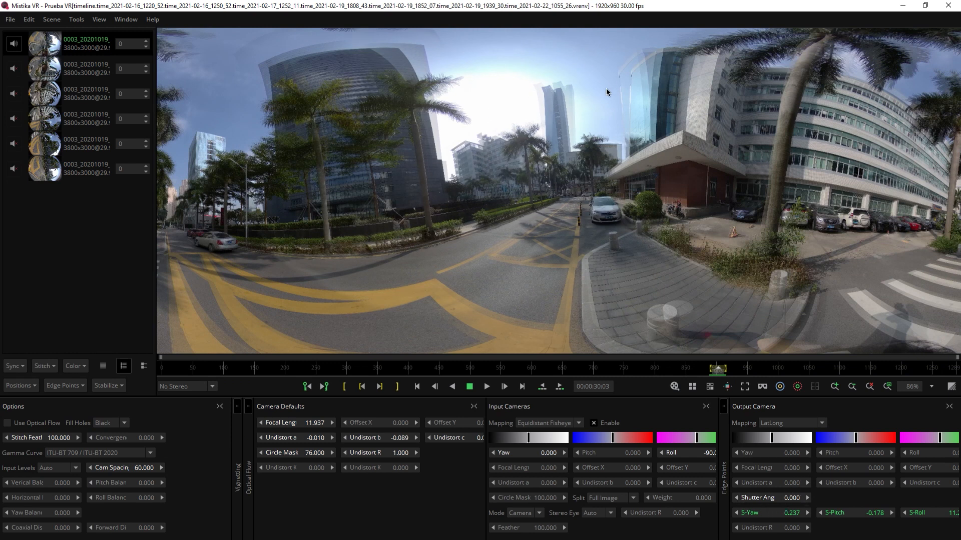
mouse_move(524, 112)
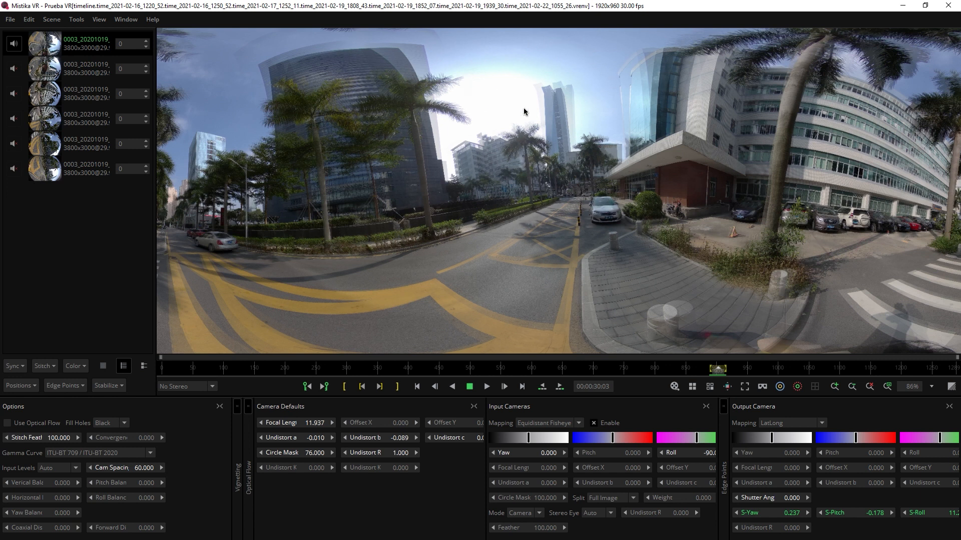
mouse_move(594, 190)
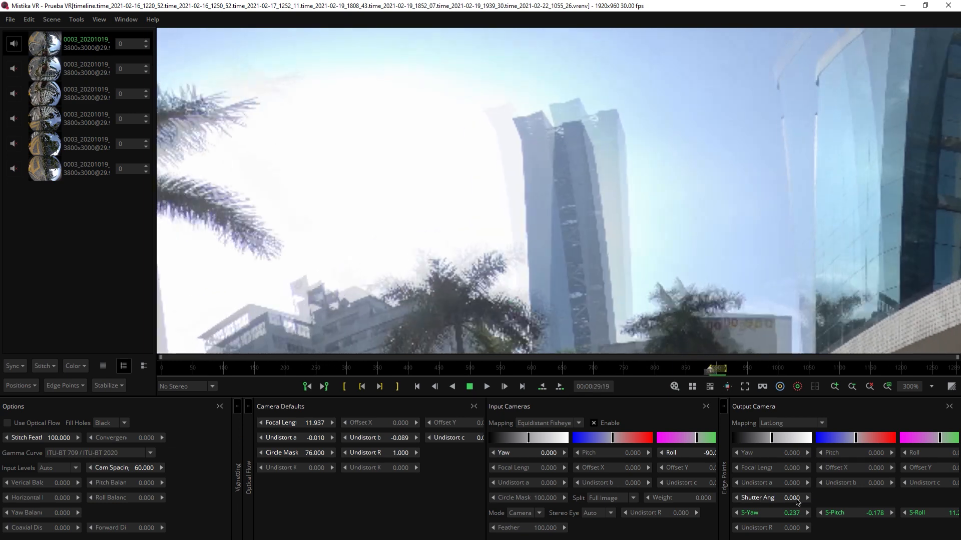
left_click(470, 386)
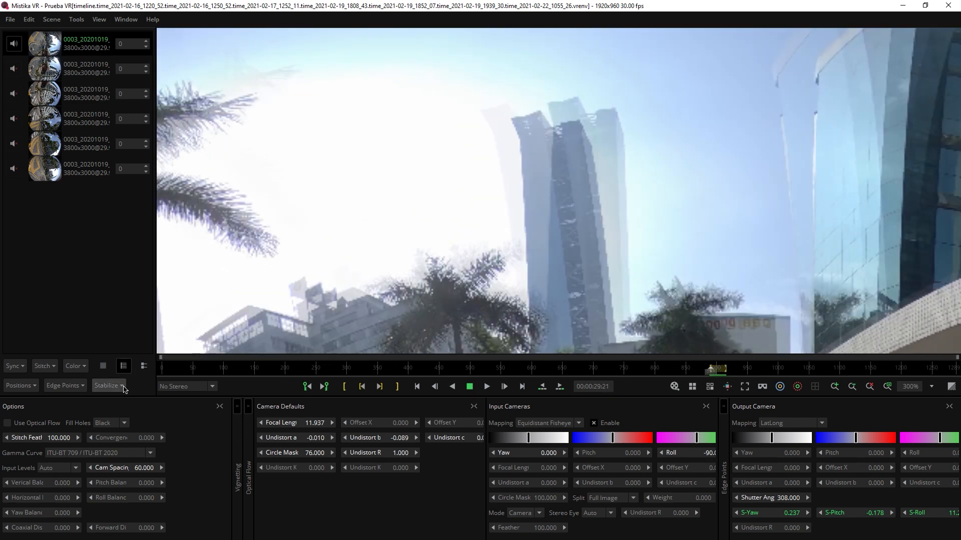
left_click(108, 385)
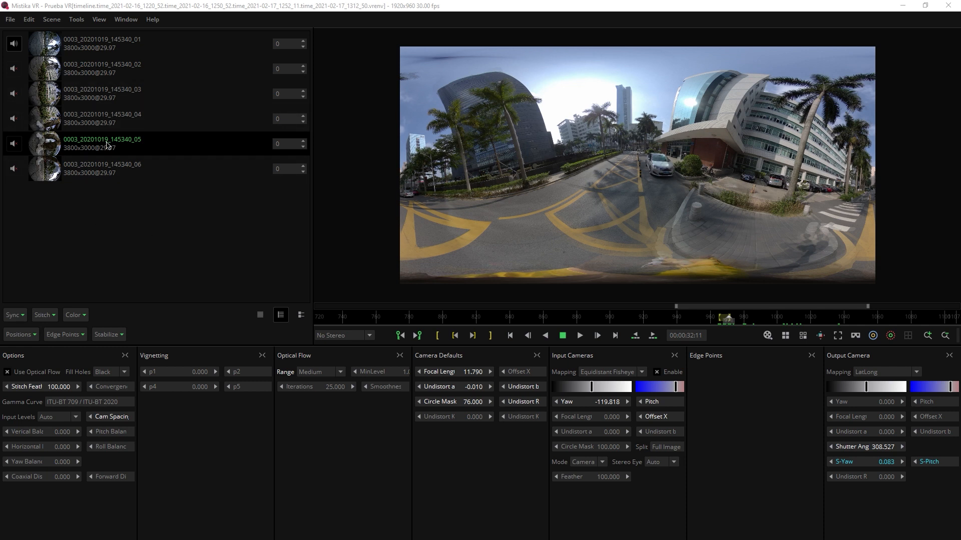
Bring up Export Options targeting an MP4 named Kandao Render in D:/Mistika/Renders.
left_click(10, 19)
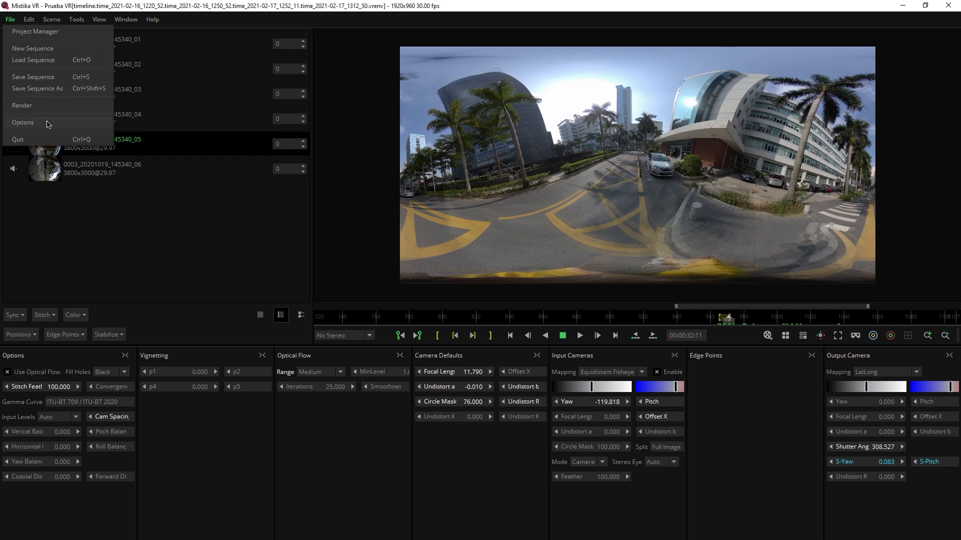
left_click(22, 105)
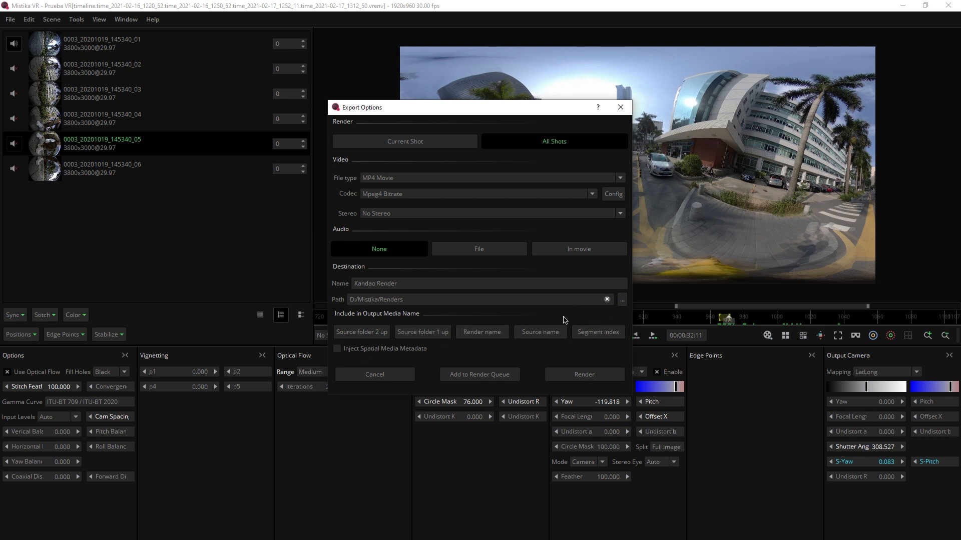
mouse_move(418, 330)
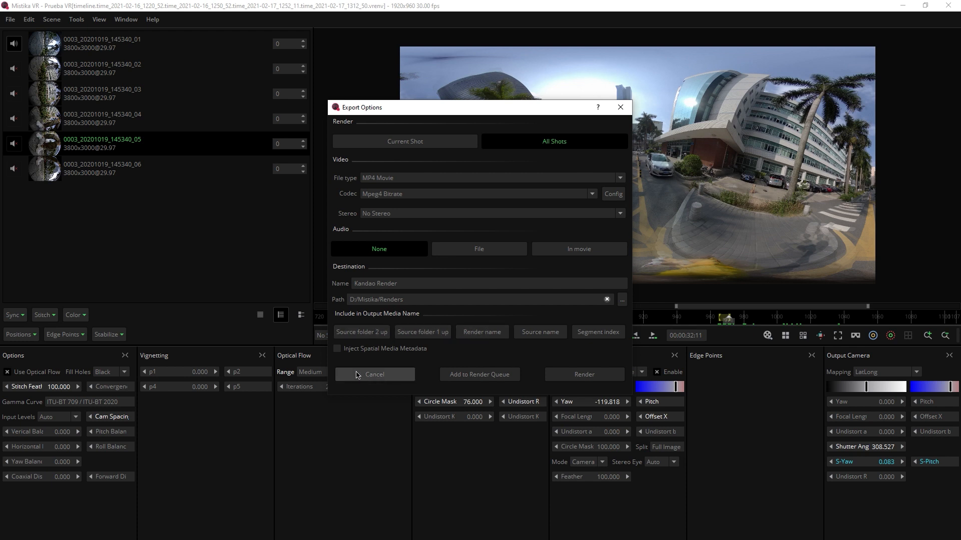
left_click(623, 299)
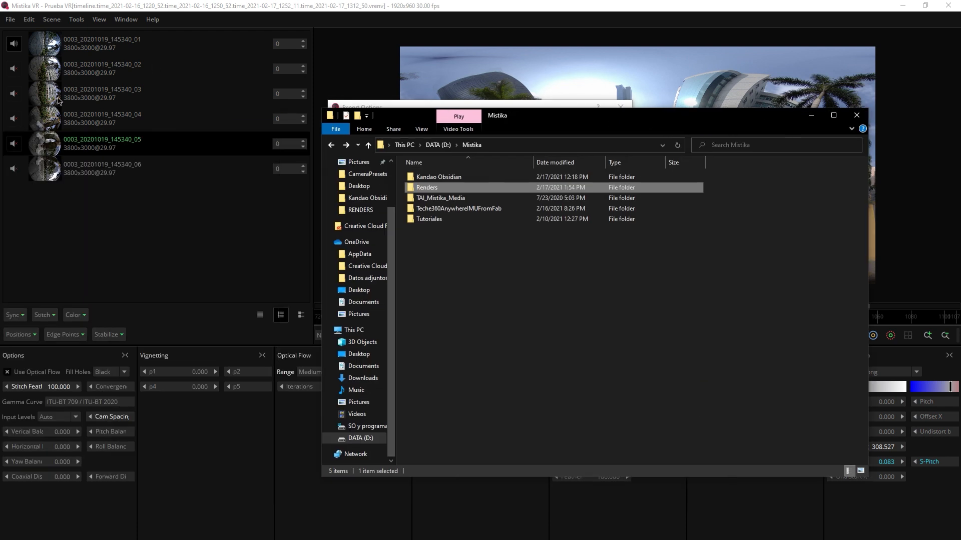
left_click(437, 176)
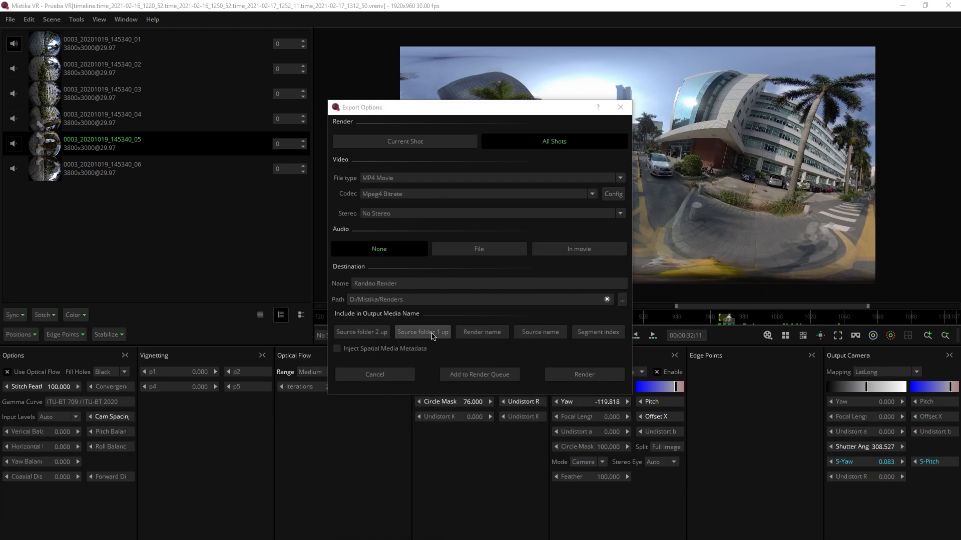
Add the source's parent folder and render name to the output name and render all shots.
left_click(422, 331)
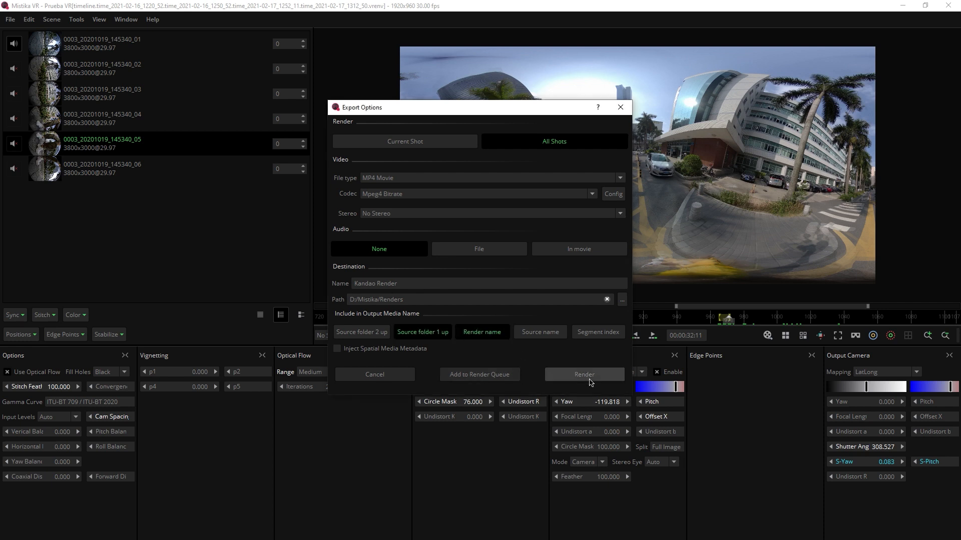
left_click(585, 375)
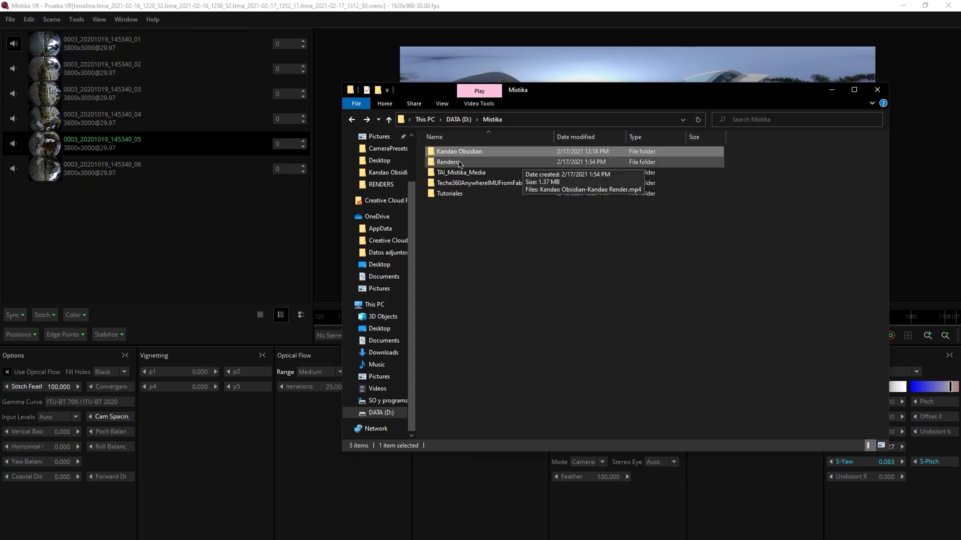
Confirm Kandao Obsidian-Kandao Render.mp4 in the Renders folder and return to the project.
double_click(446, 162)
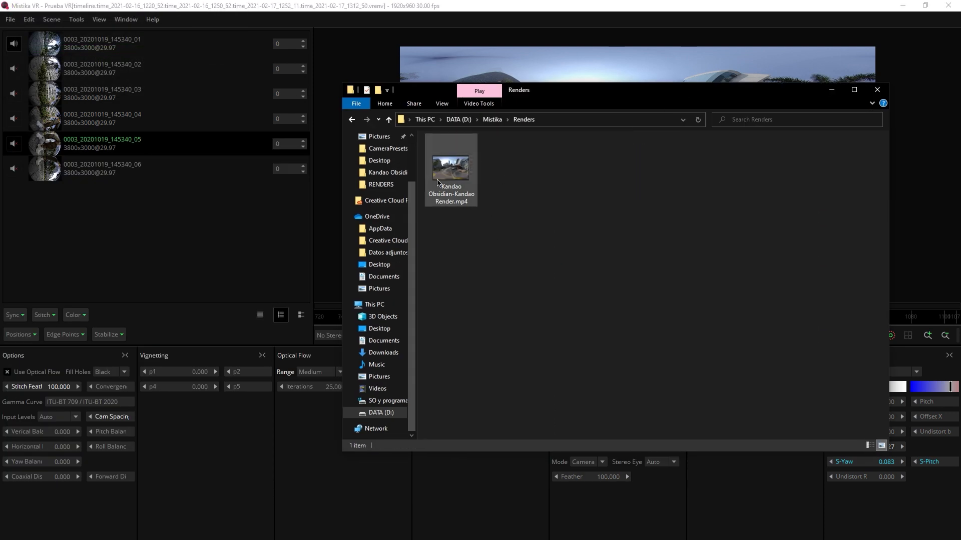
mouse_move(438, 165)
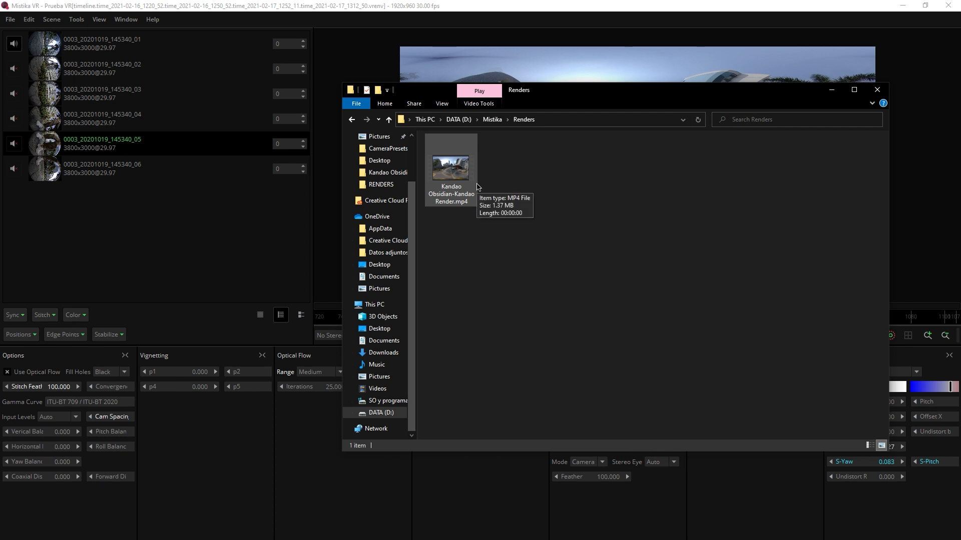
left_click(877, 90)
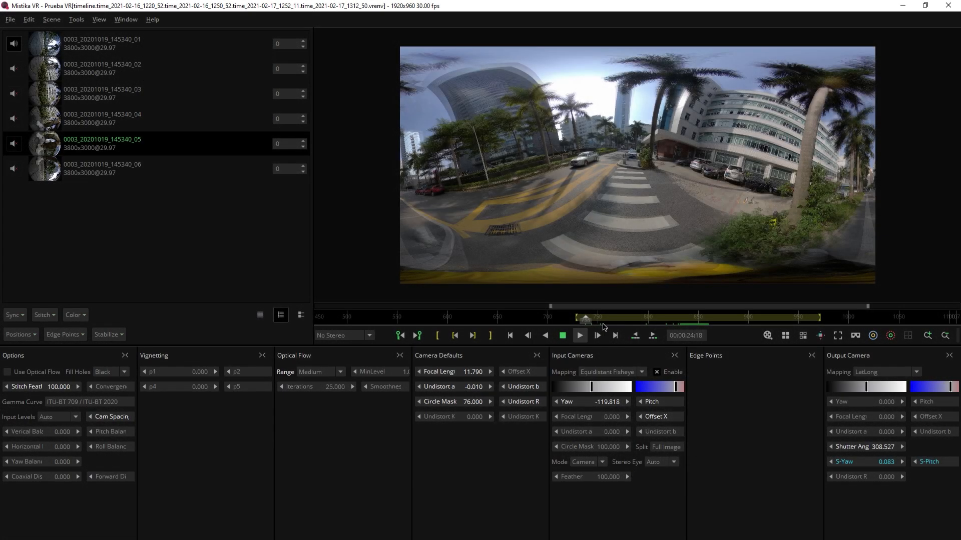
Play the marked range and turn Use Optical Flow back on.
left_click(579, 335)
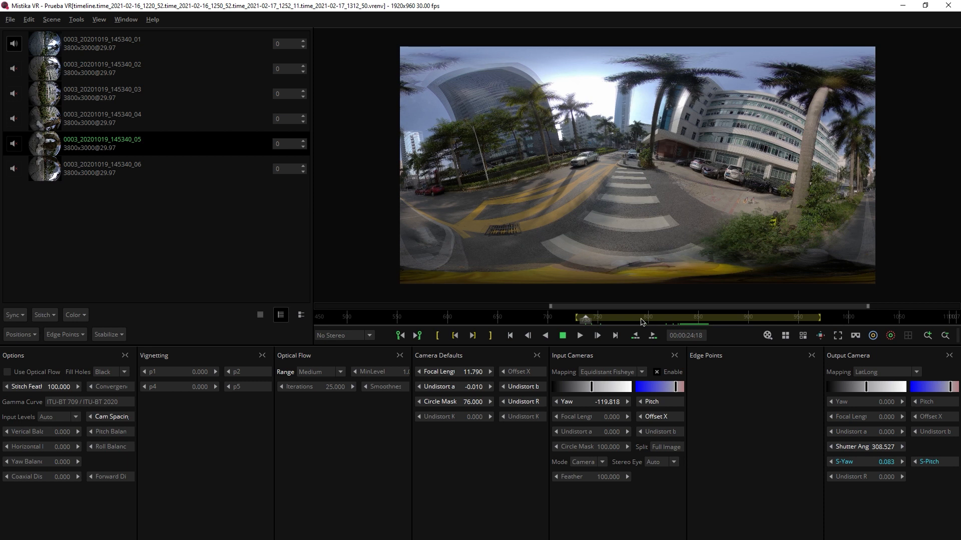
left_click(579, 335)
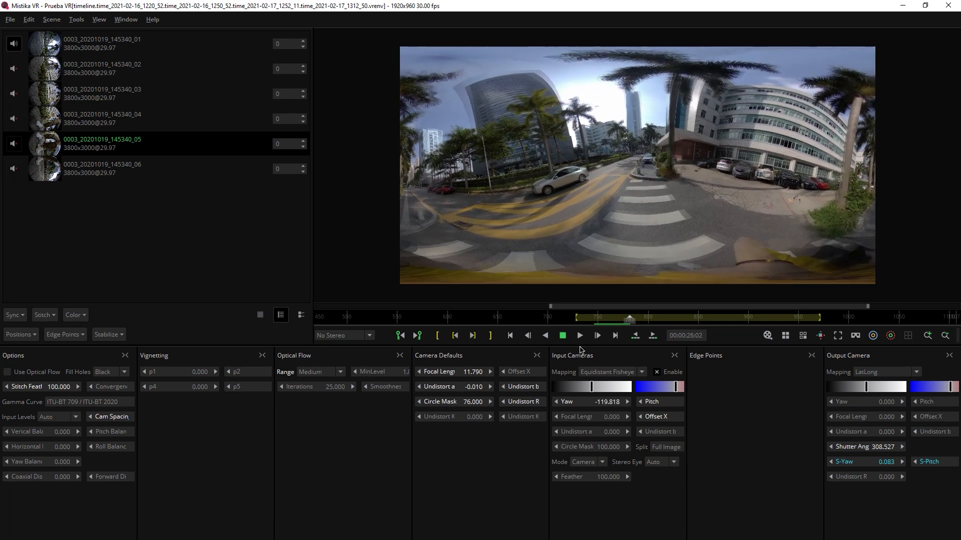
left_click(580, 336)
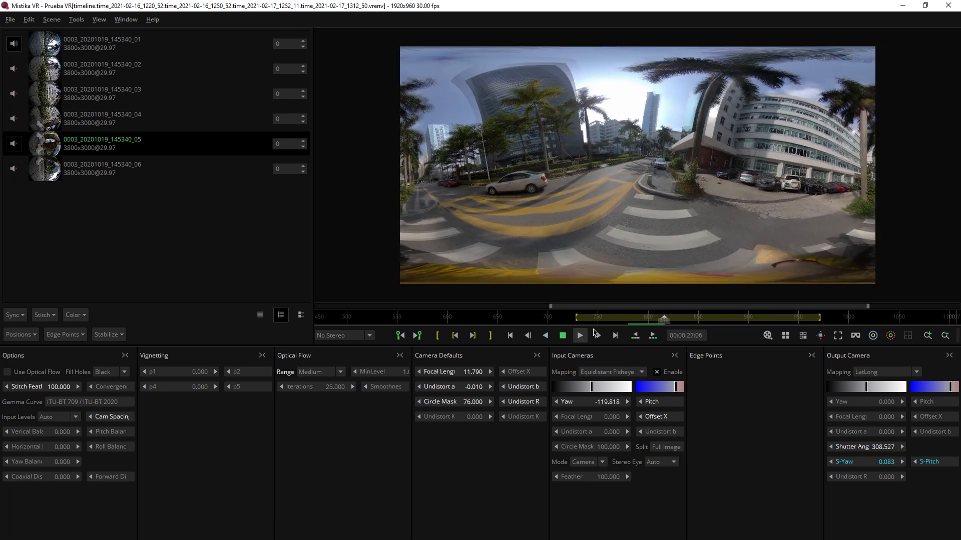
left_click(579, 335)
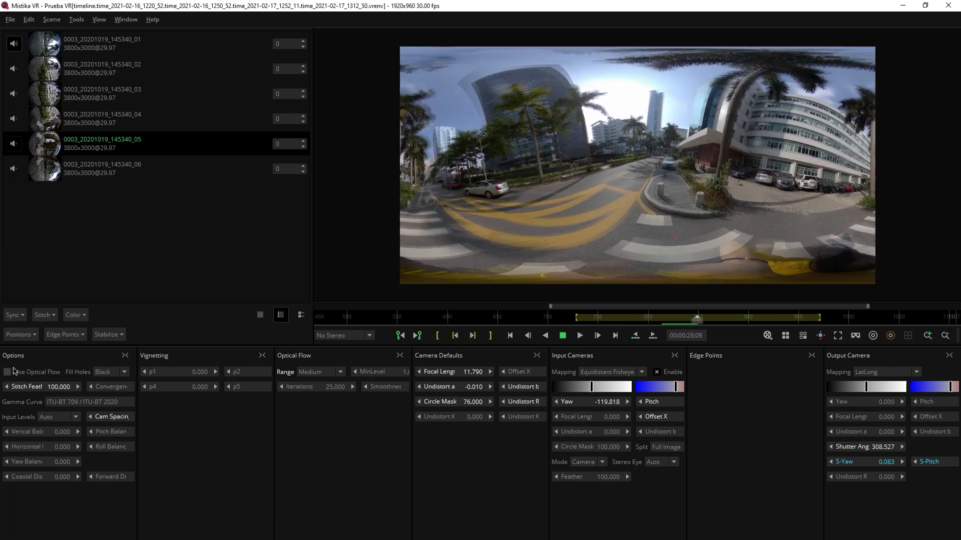
left_click(579, 336)
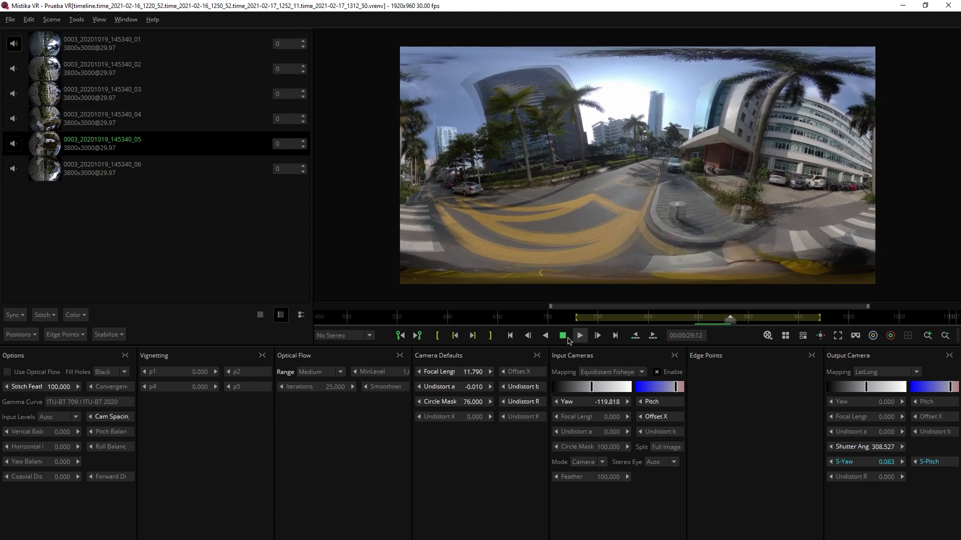
Stop playback and start an H264 MP4 render named Optimization render.
left_click(8, 19)
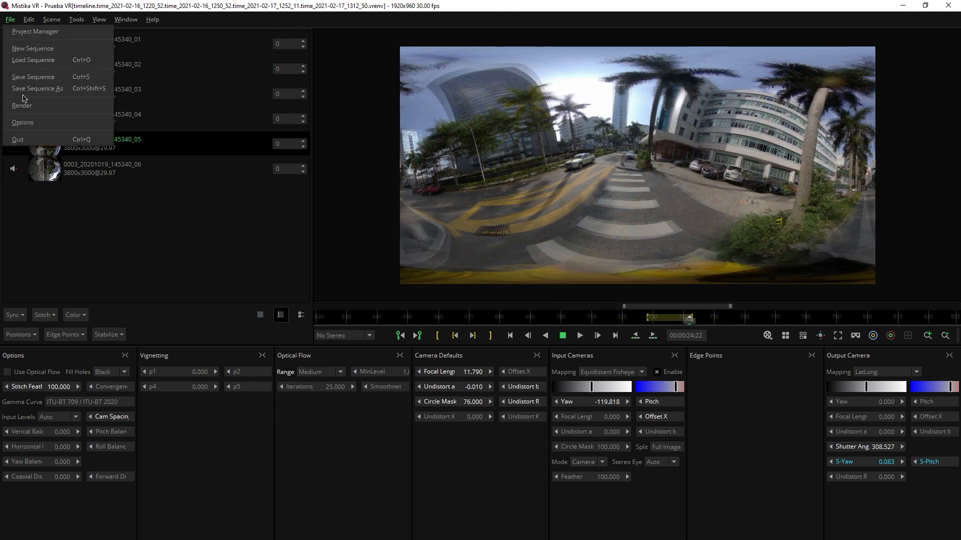
left_click(22, 105)
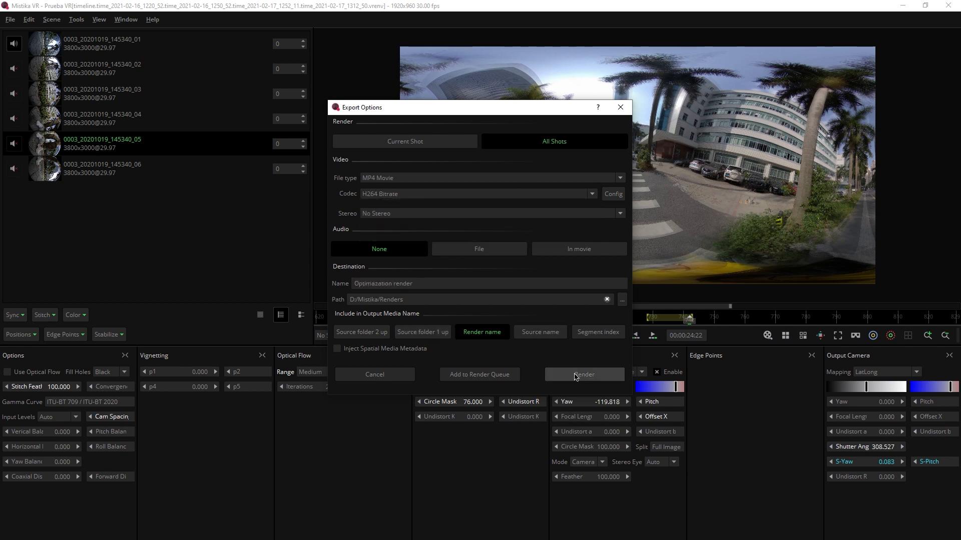
left_click(585, 374)
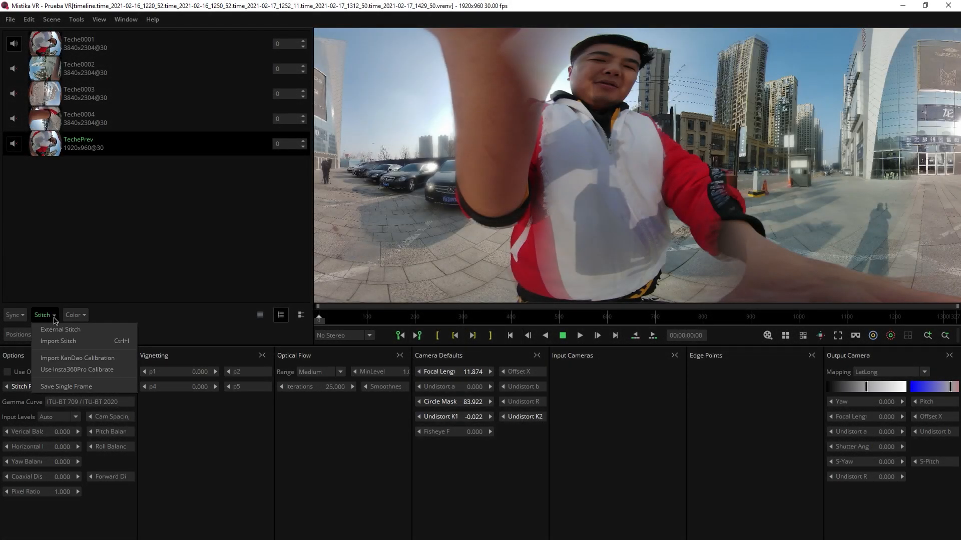
Remove the TechePrev preview clip, leaving four unstitched Teche camera clips.
left_click(60, 329)
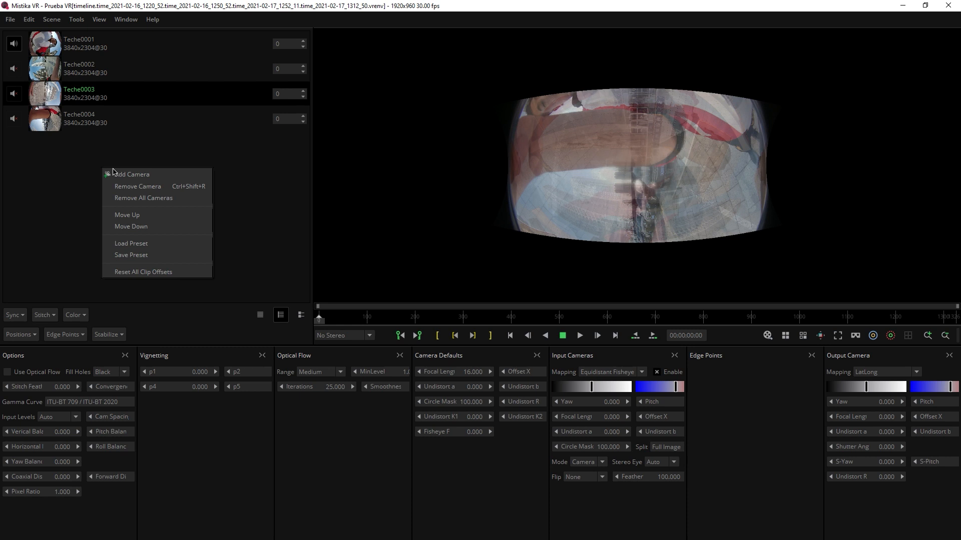
Load the Teche360Anywhere.grp camera preset to stitch the four Teche clips into a panorama.
left_click(131, 243)
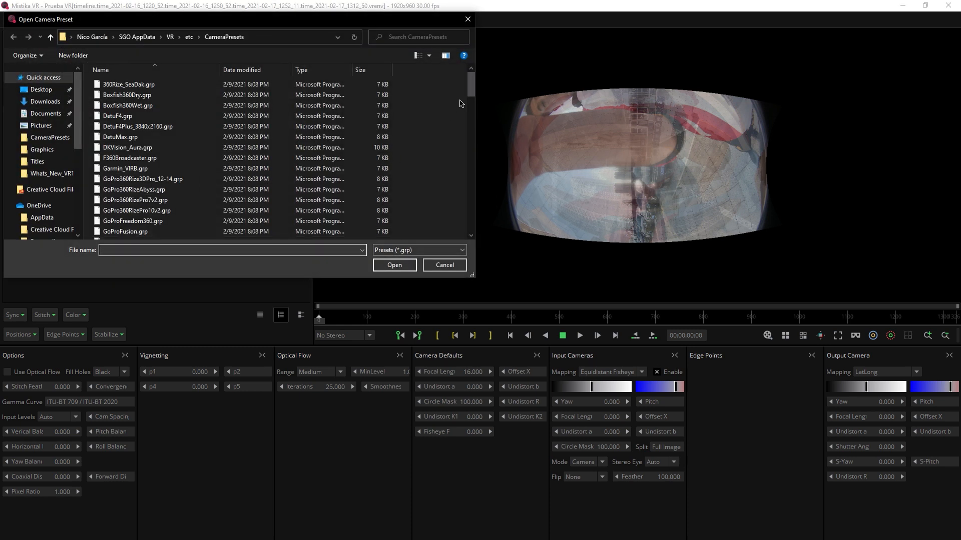
scroll("down", 3)
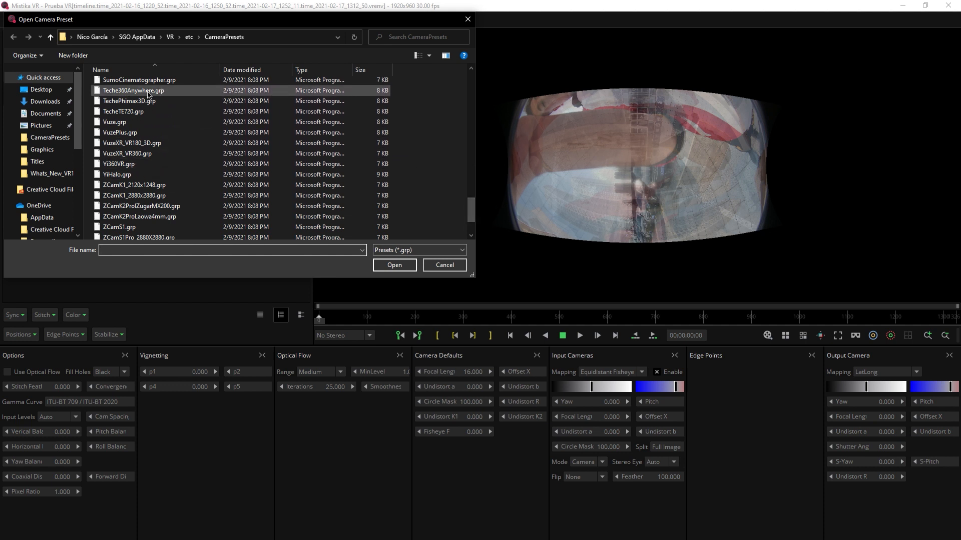
left_click(395, 264)
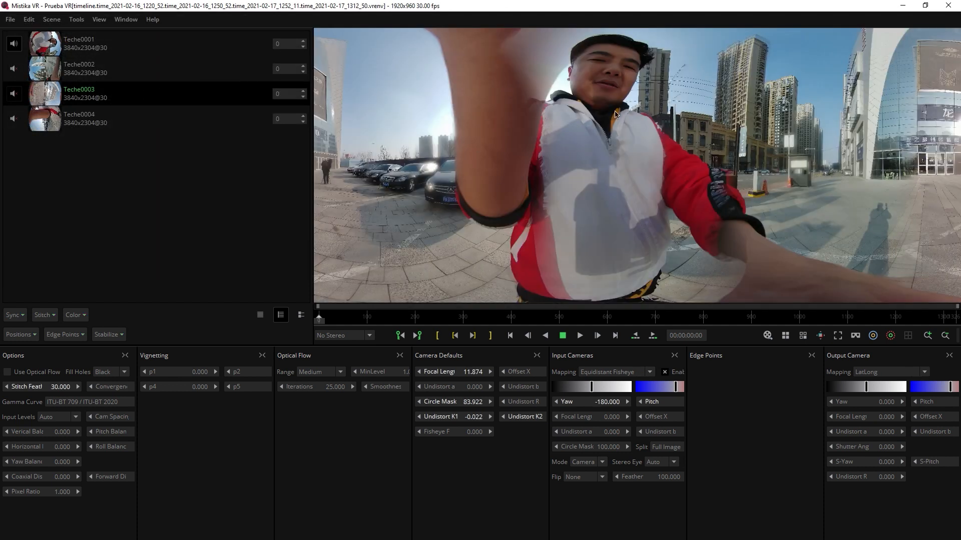